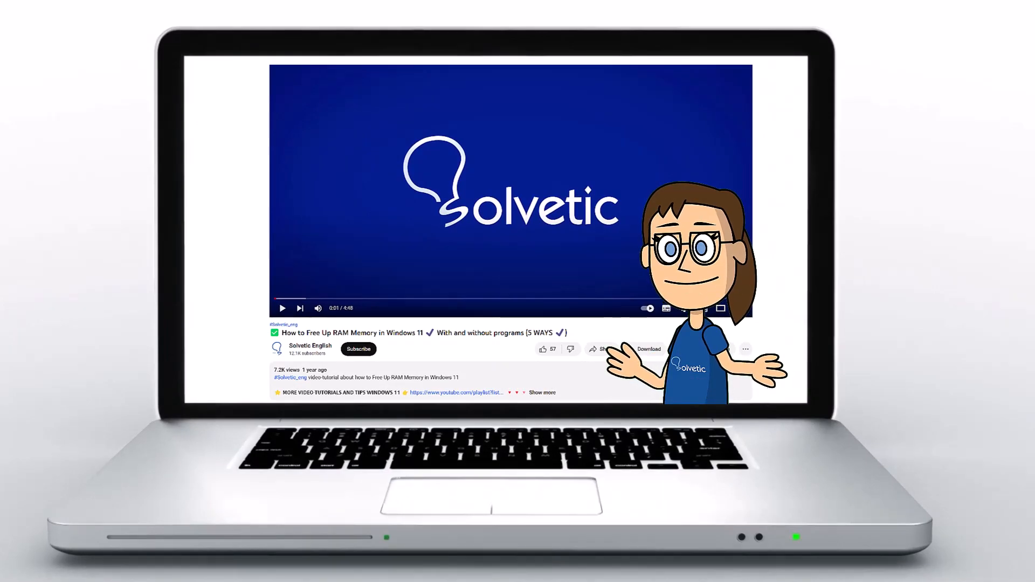
# Open File Explorer on This PC from the taskbar
pyautogui.click(543, 392)
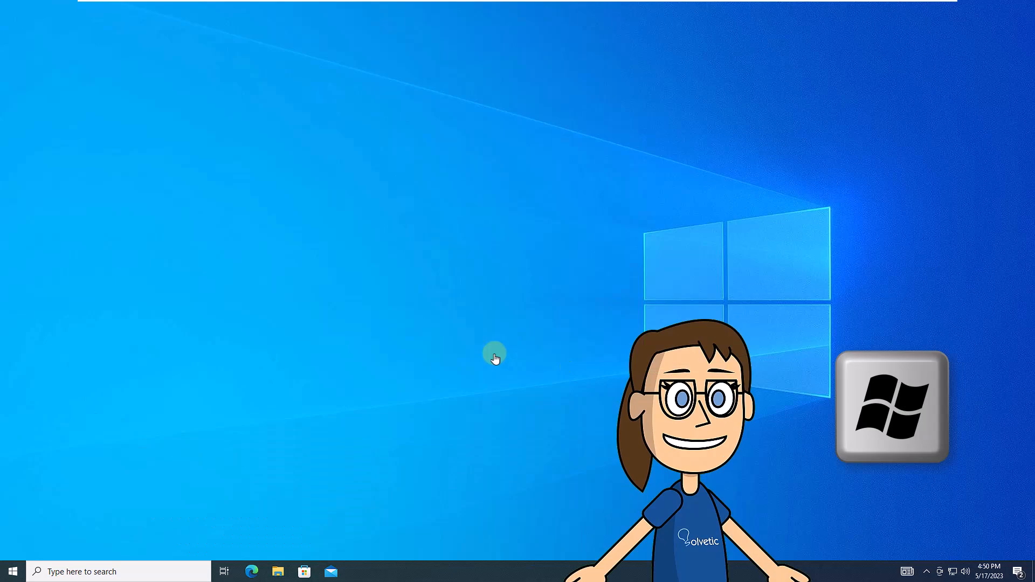
pyautogui.click(12, 572)
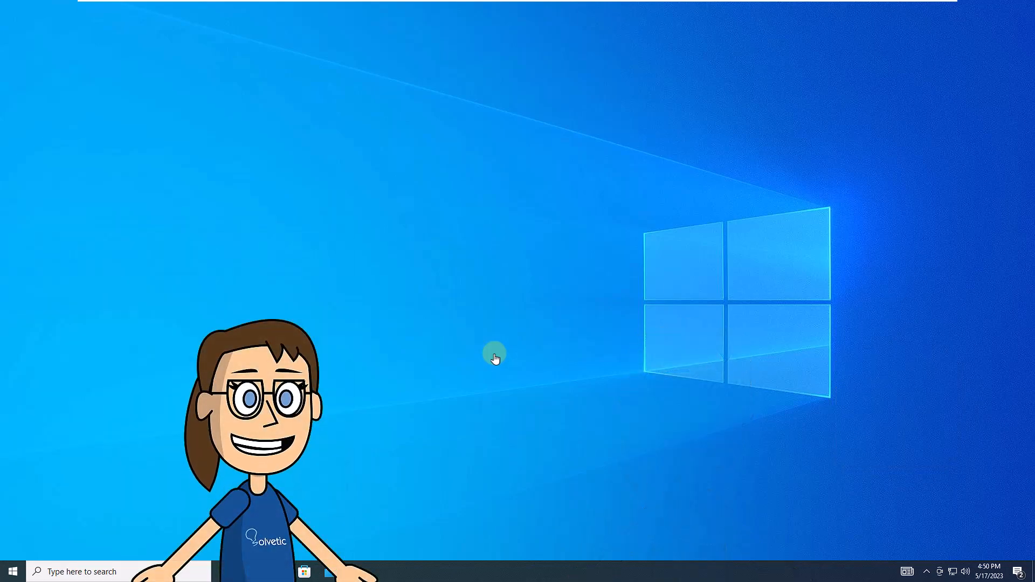
pyautogui.click(278, 572)
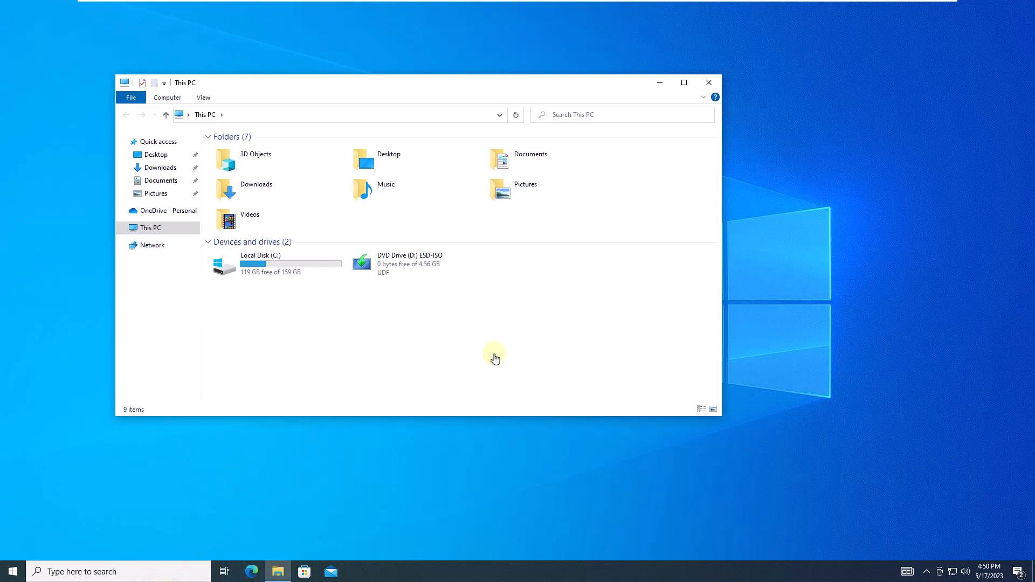
pyautogui.click(709, 82)
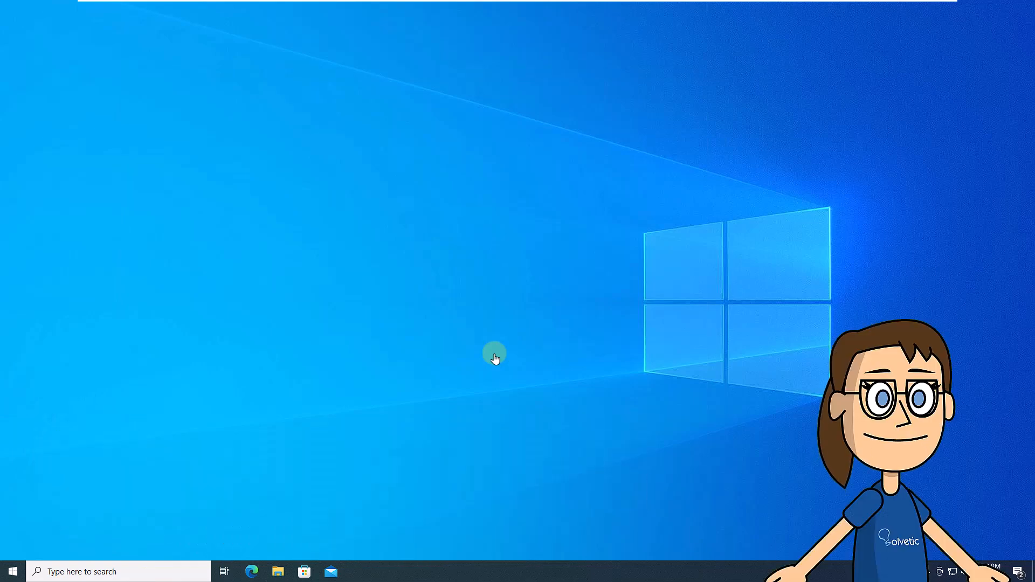
# Run Windows PowerShell as Administrator from the Start menu's Windows PowerShell folder
pyautogui.click(12, 571)
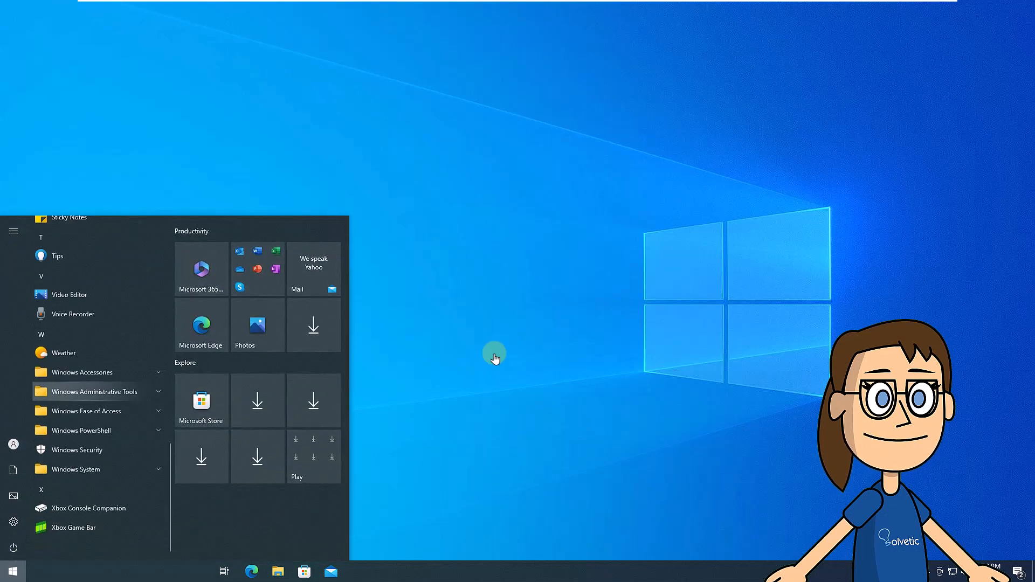
pyautogui.click(81, 431)
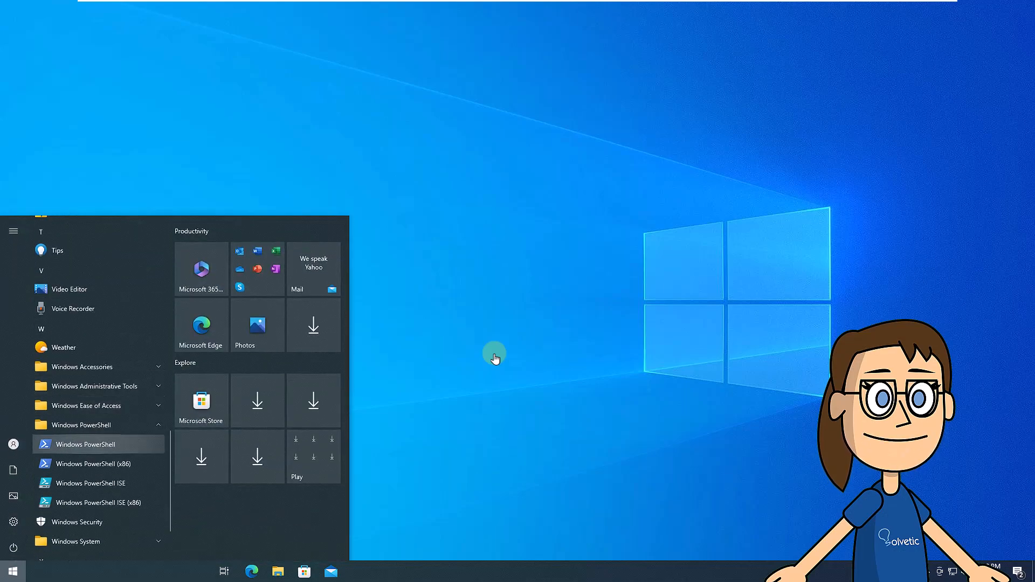
pyautogui.rightClick(81, 445)
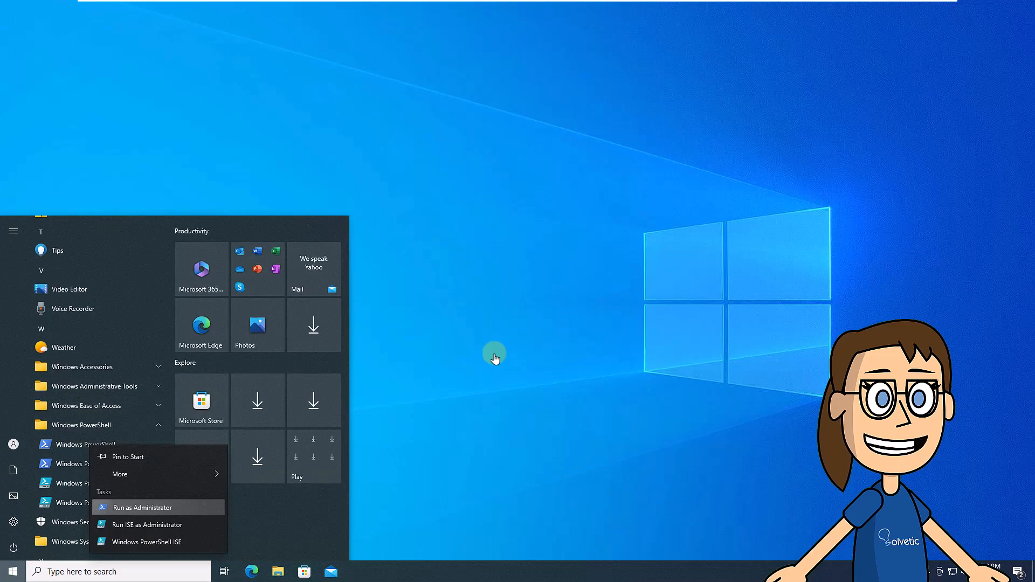
pyautogui.click(142, 507)
pyautogui.write('s')
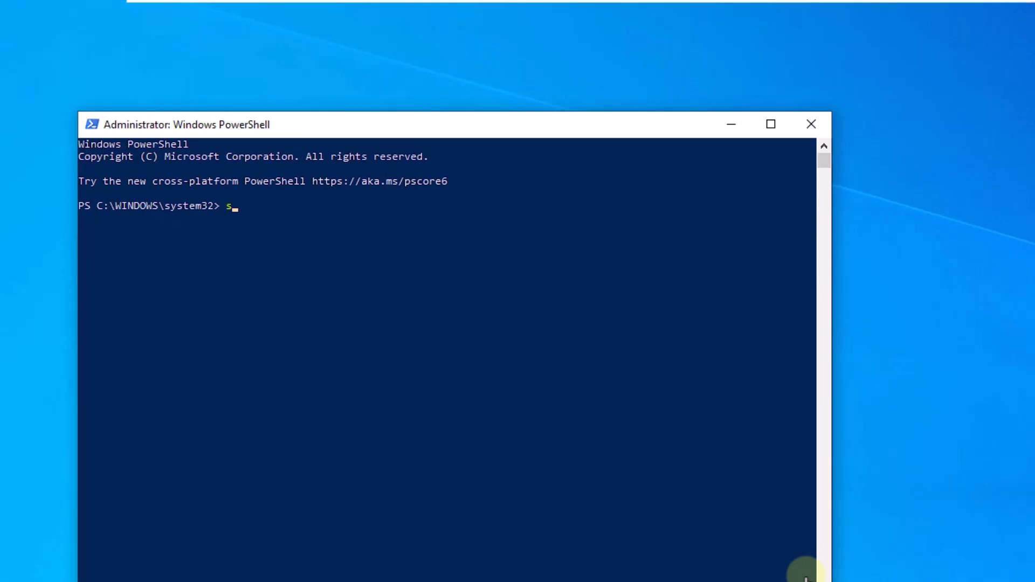
# Run sfc /scannow to repair corrupt system files, then begin typing a dism command
pyautogui.write('fc /s')
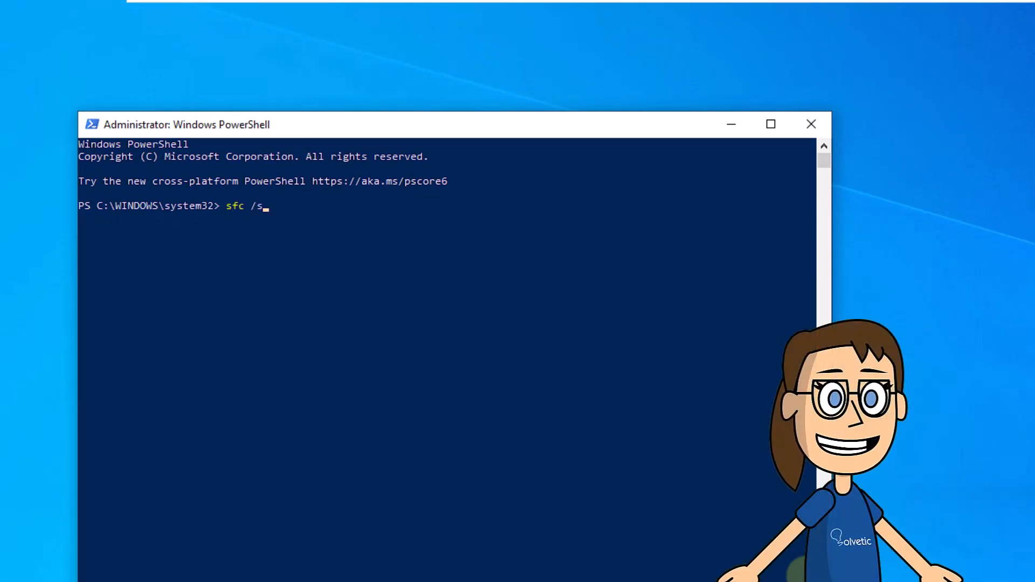
pyautogui.write('cannow')
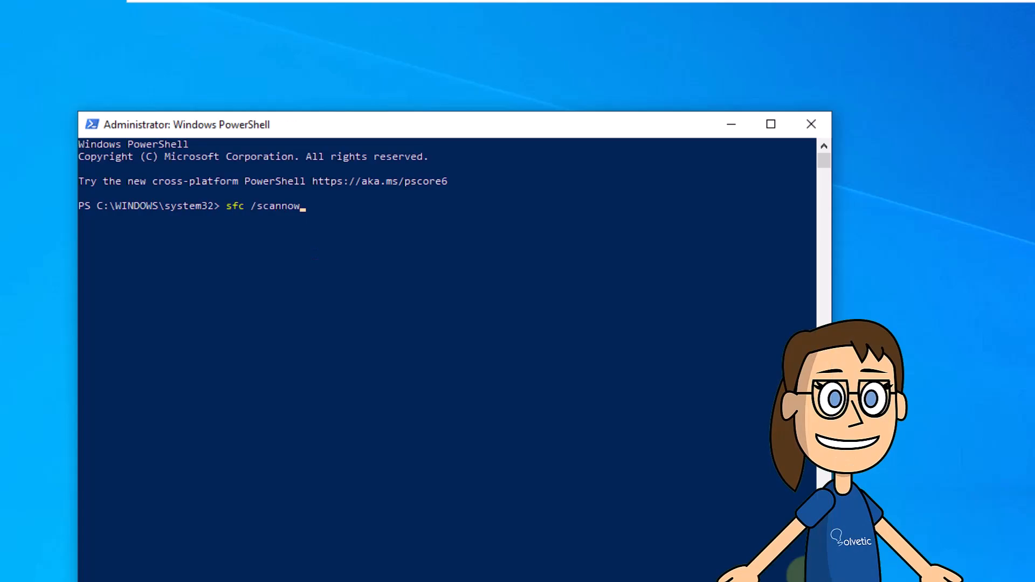
pyautogui.press('Enter')
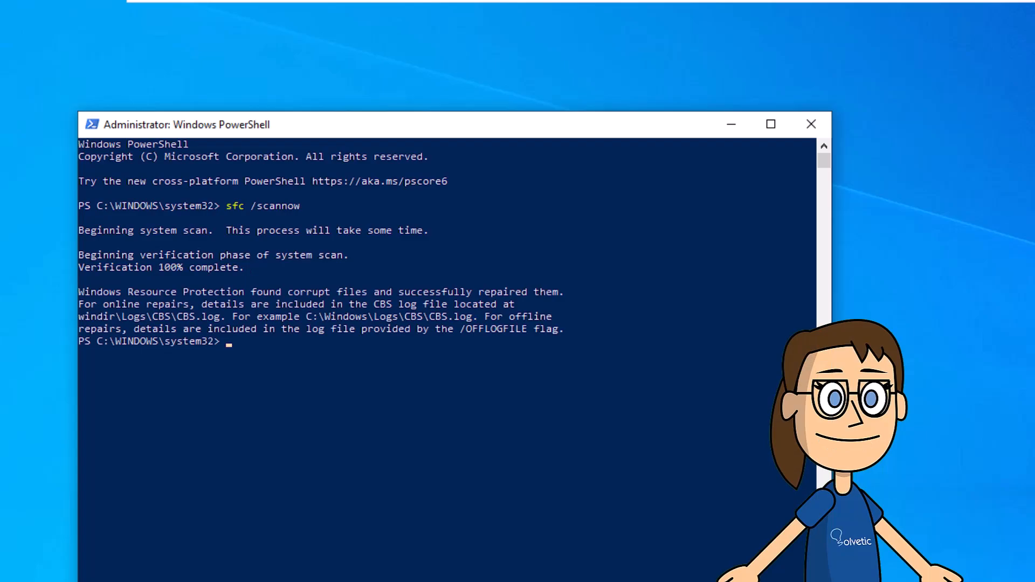
pyautogui.write('c')
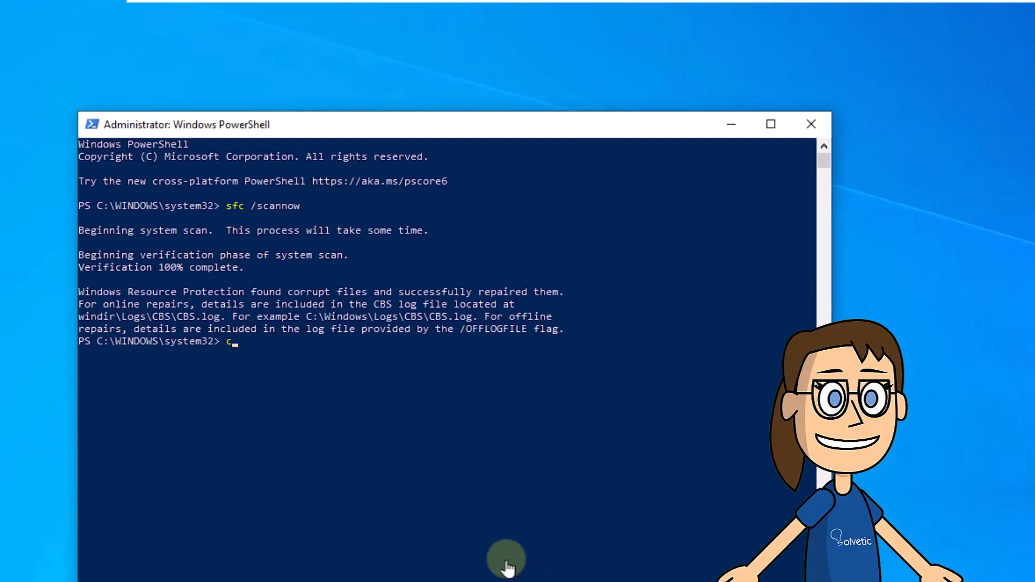
pyautogui.write('dism')
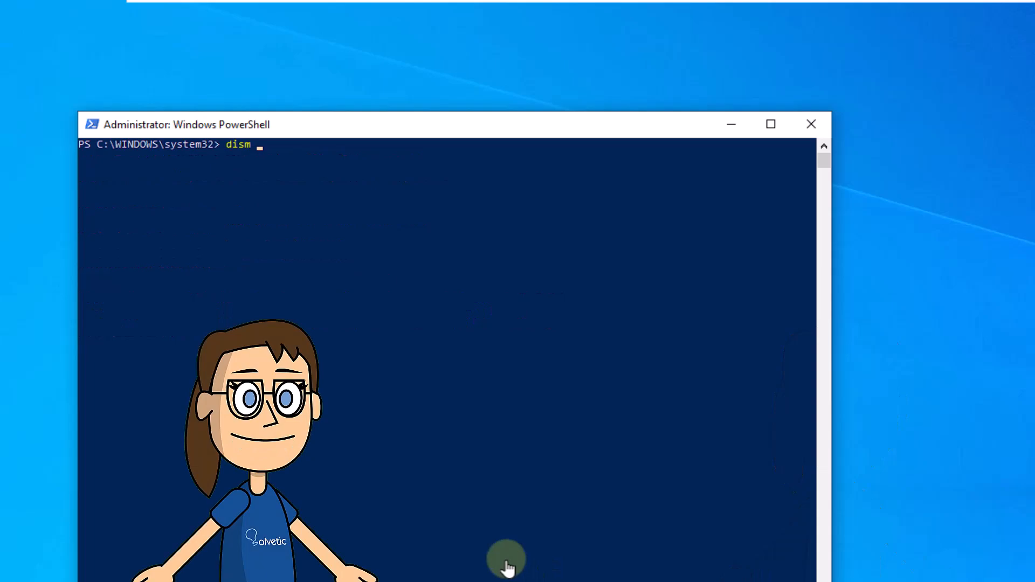
# Enter dism /online /cleanup-image /restorehealth, then open the Start menu to test the taskbar
pyautogui.write('/online /')
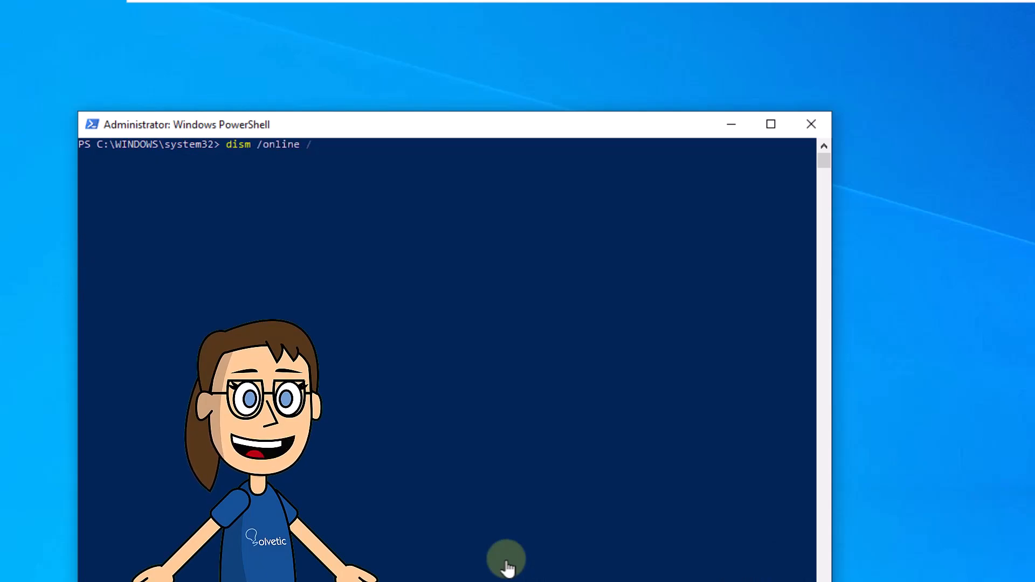
pyautogui.write('cleanup')
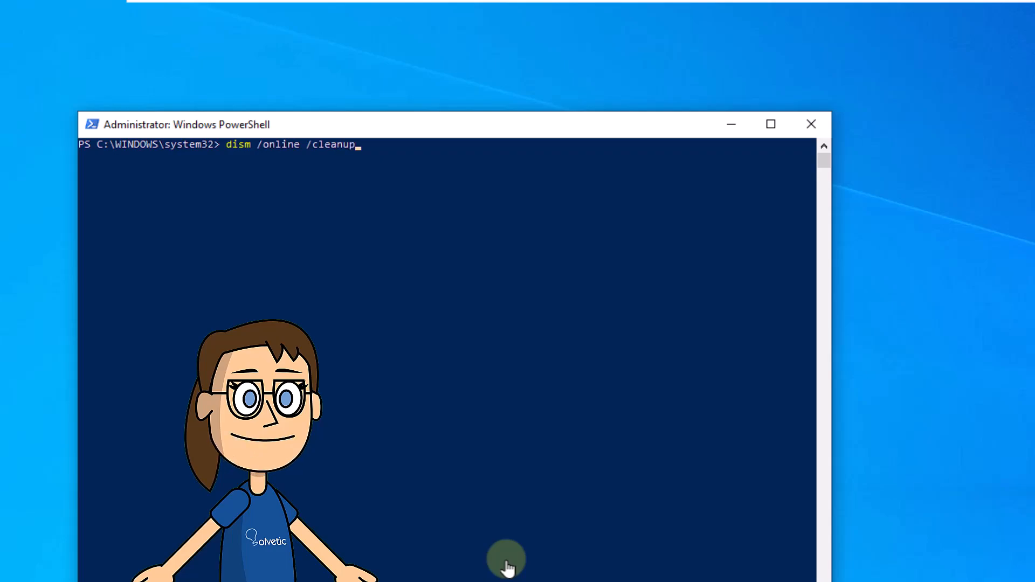
pyautogui.write('/')
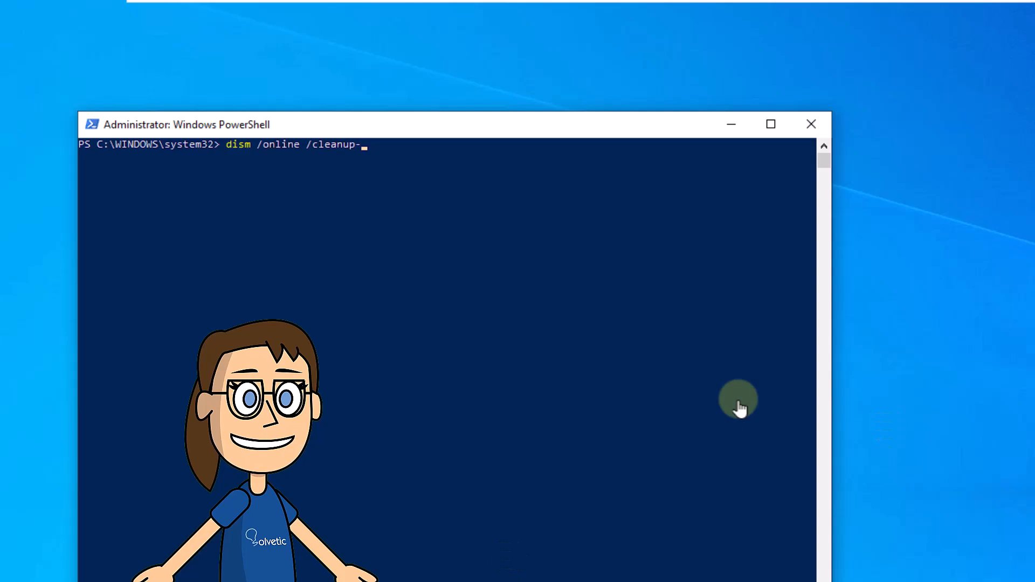
pyautogui.write('image')
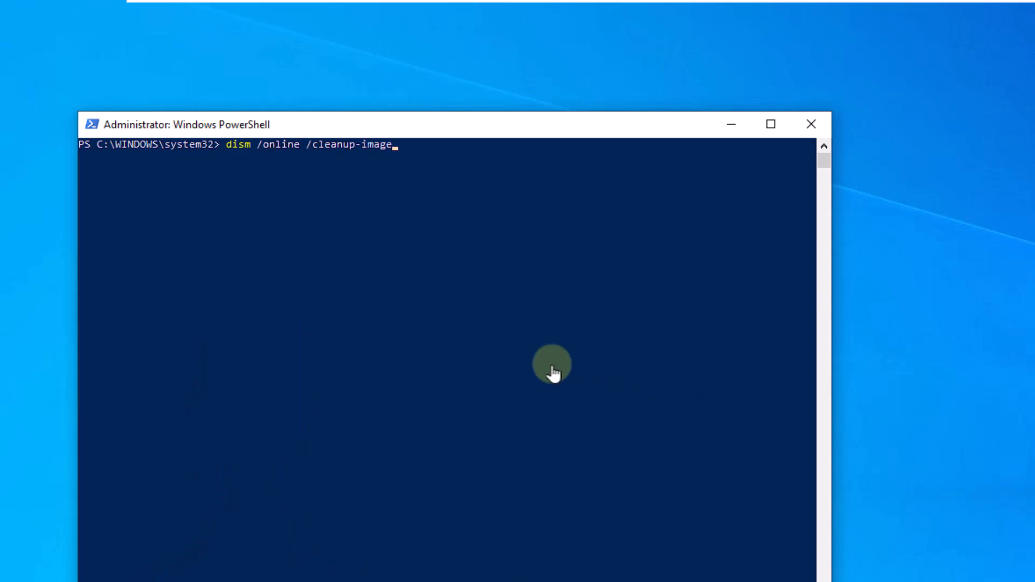
pyautogui.write('/rest')
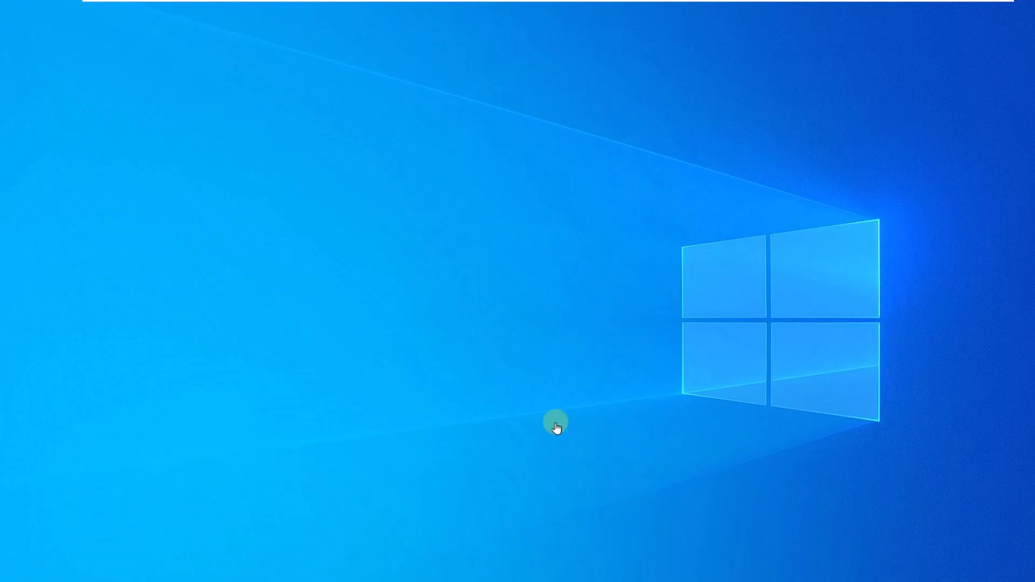
pyautogui.click(10, 571)
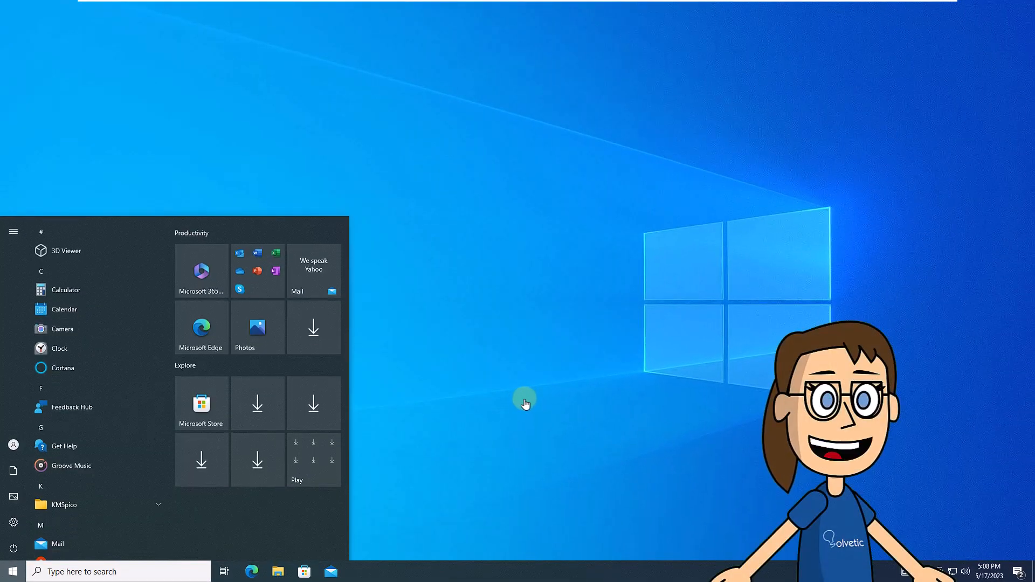